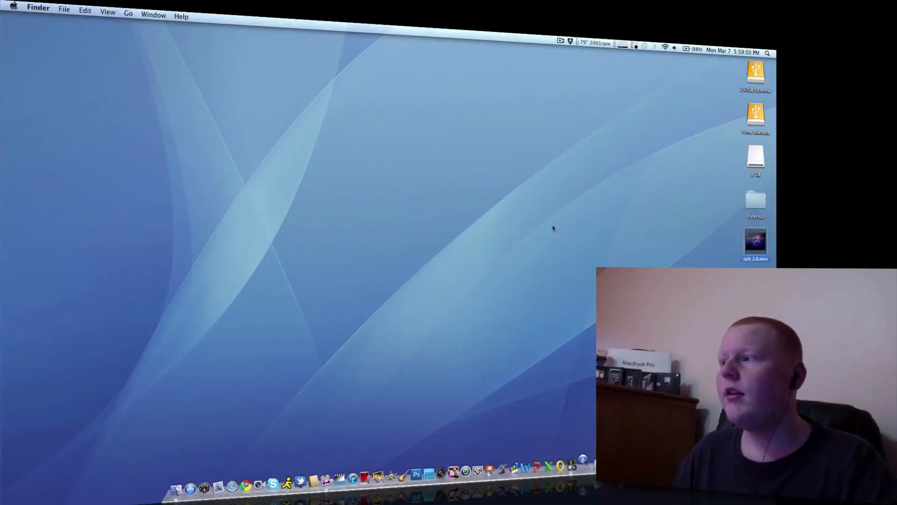
pyautogui.moveTo(559, 418)
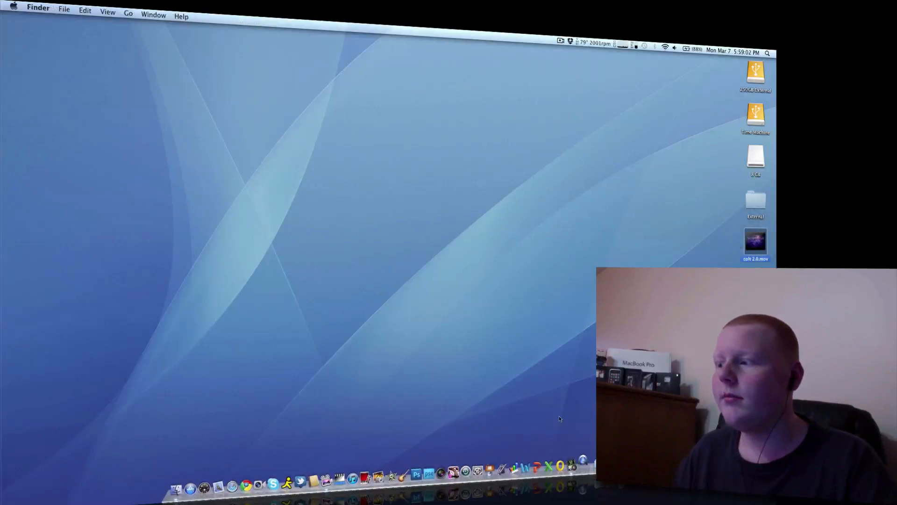
# Open colt 2.0.mov from the desktop in QuickTime Player
pyautogui.click(583, 455)
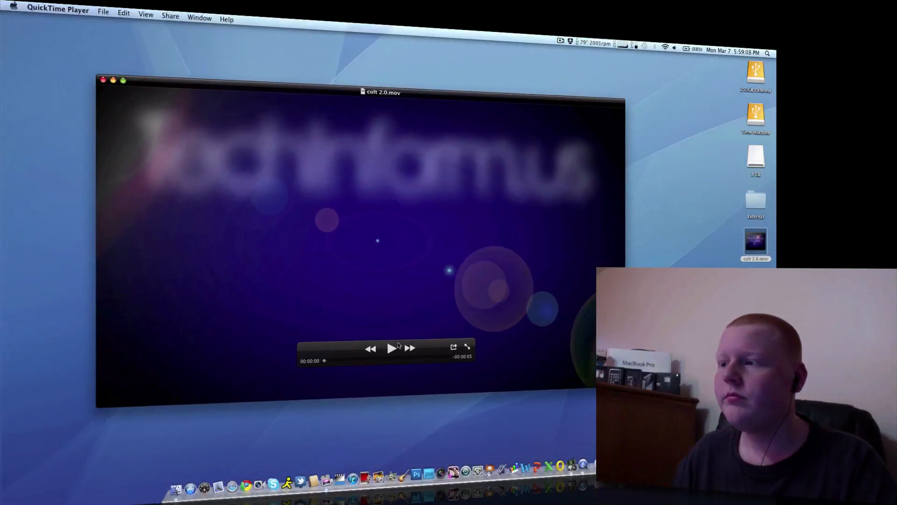
# Play the colt 2.0.mov TechInform.us intro, then close the player window
pyautogui.click(391, 347)
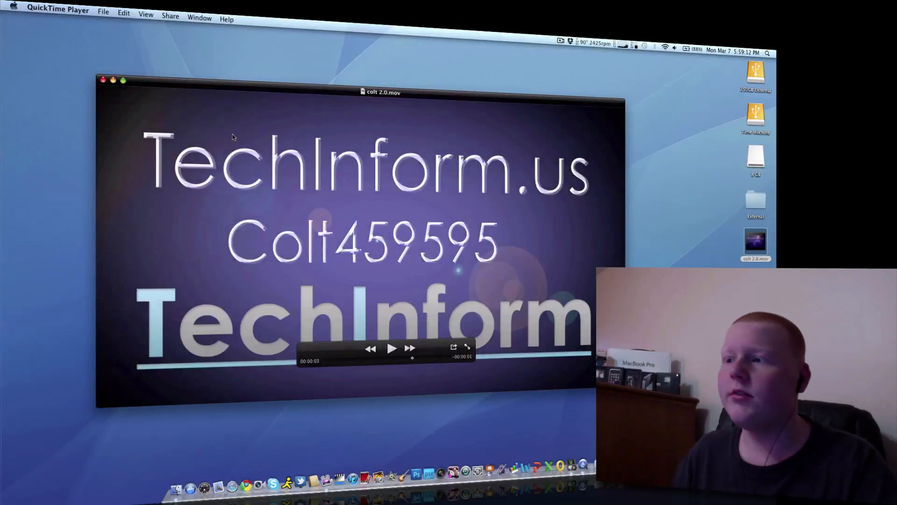
pyautogui.click(113, 80)
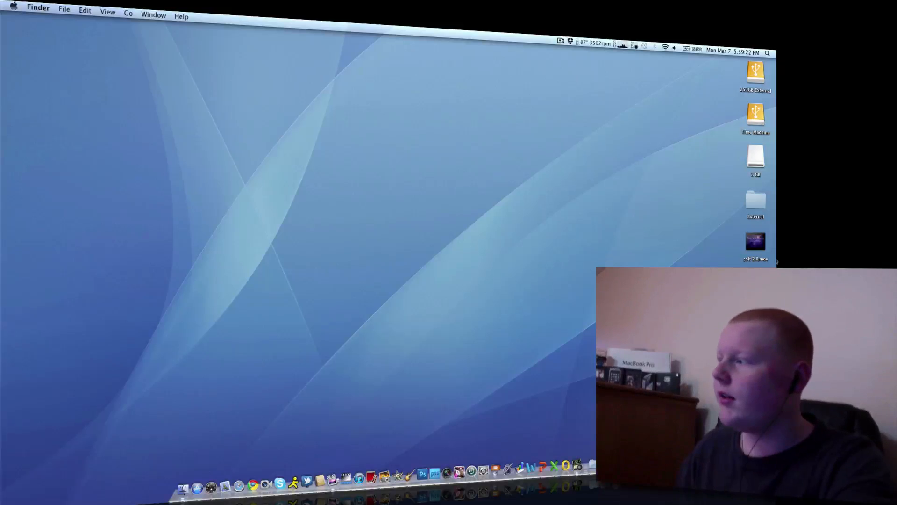
pyautogui.rightClick(755, 241)
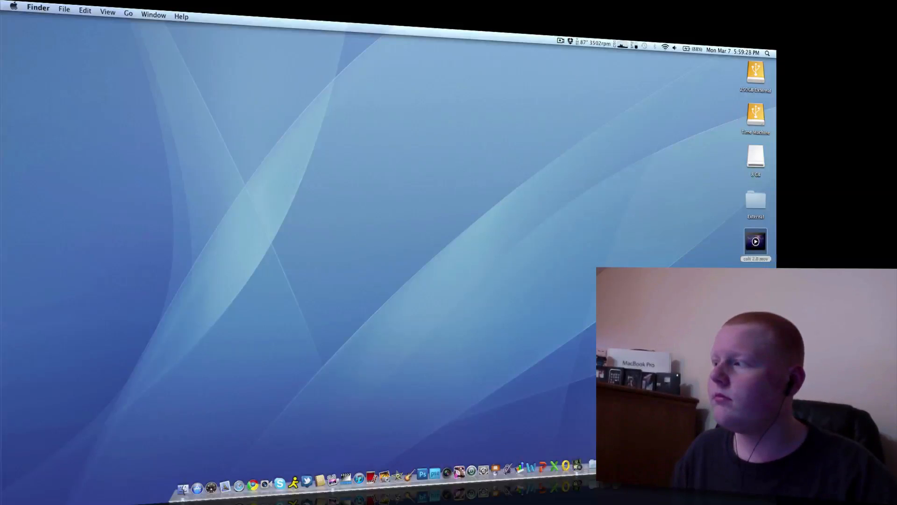
pyautogui.click(755, 240)
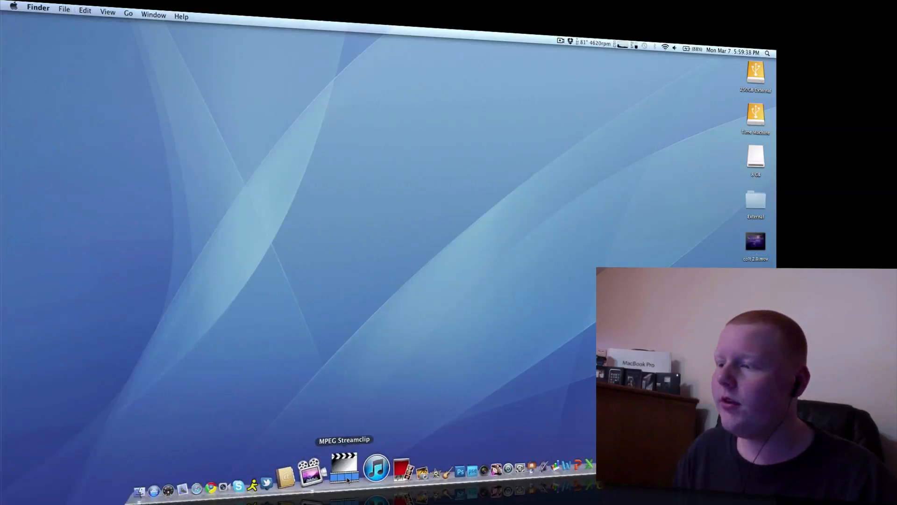
# Launch MPEG Streamclip with colt 2.0.mov and show the File menu
pyautogui.click(344, 464)
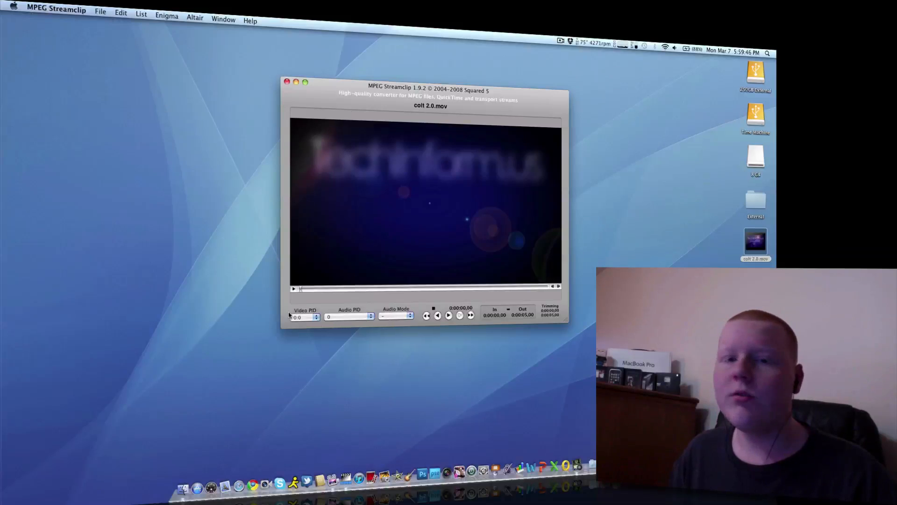
pyautogui.click(100, 11)
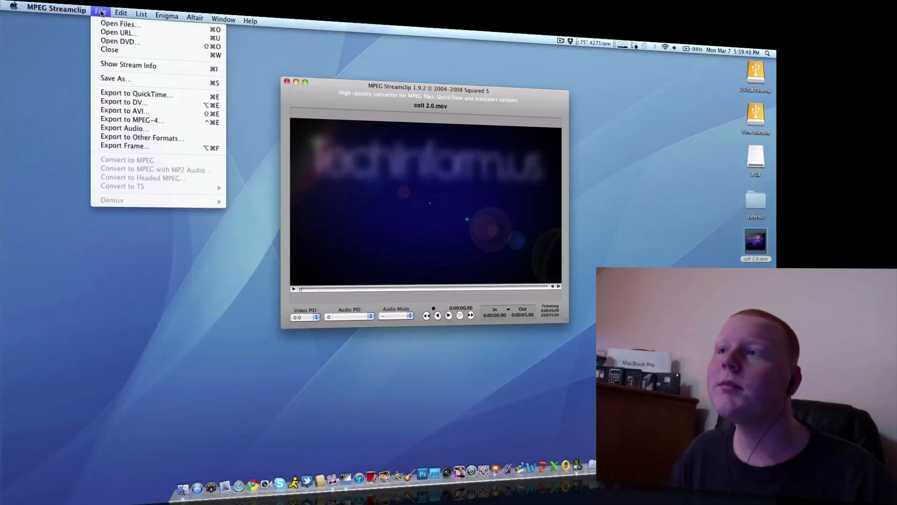
pyautogui.moveTo(131, 119)
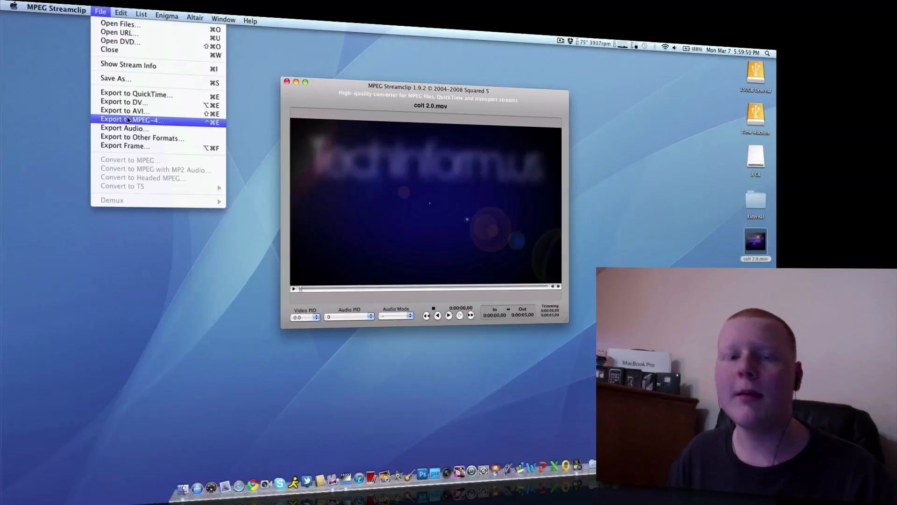
# Export to MPEG-4 with H.264 at 50% quality, 1280×720 unscaled, and confirm
pyautogui.click(132, 119)
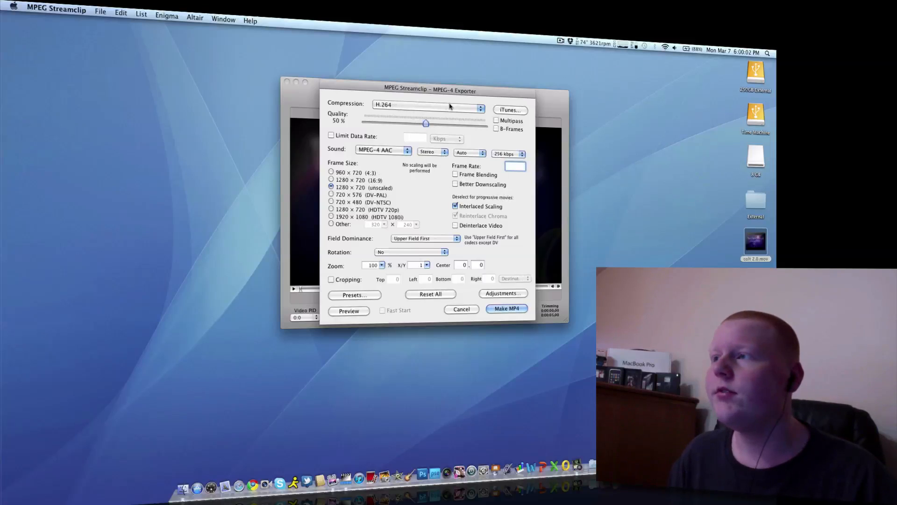
pyautogui.moveTo(528, 337)
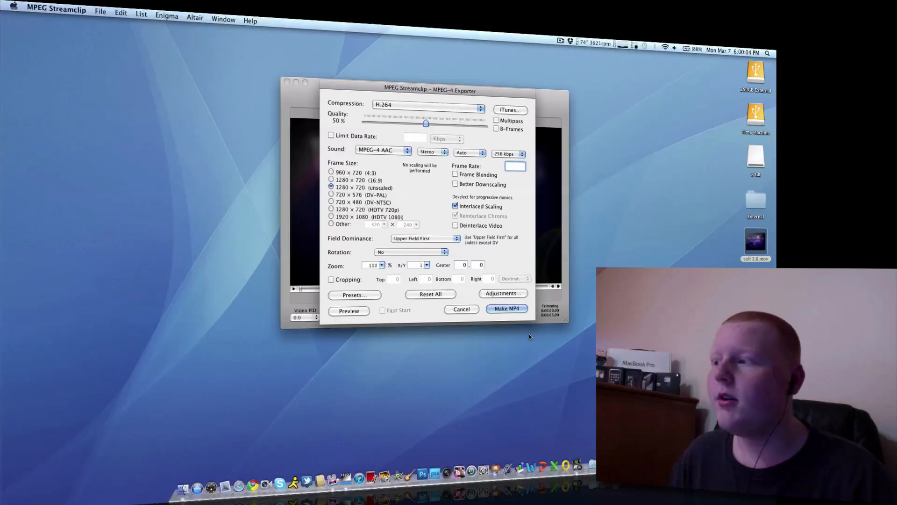
pyautogui.click(460, 309)
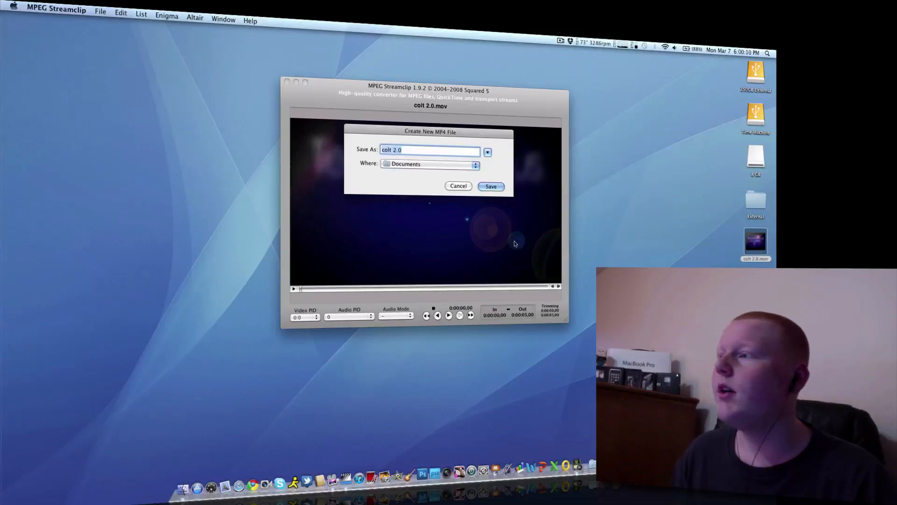
# Save the export as 'colt 2.0' to the Desktop
pyautogui.click(474, 164)
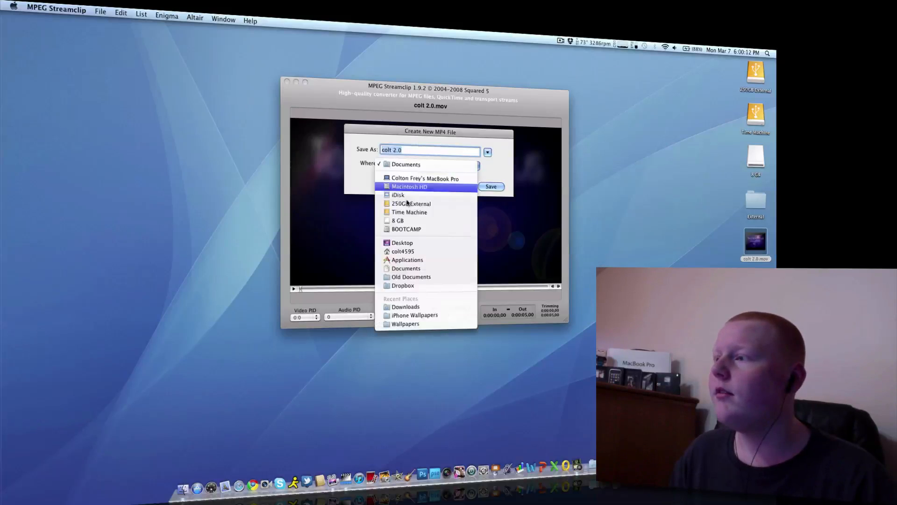
pyautogui.click(403, 242)
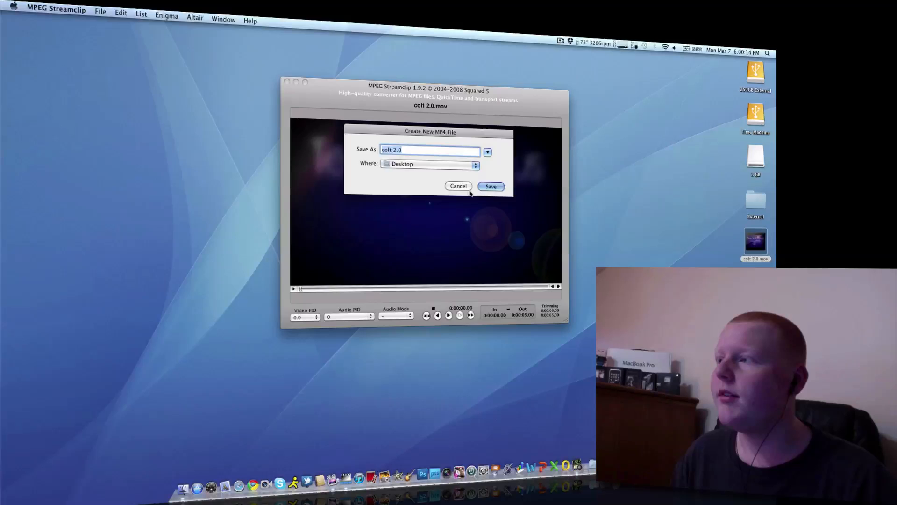
pyautogui.click(489, 186)
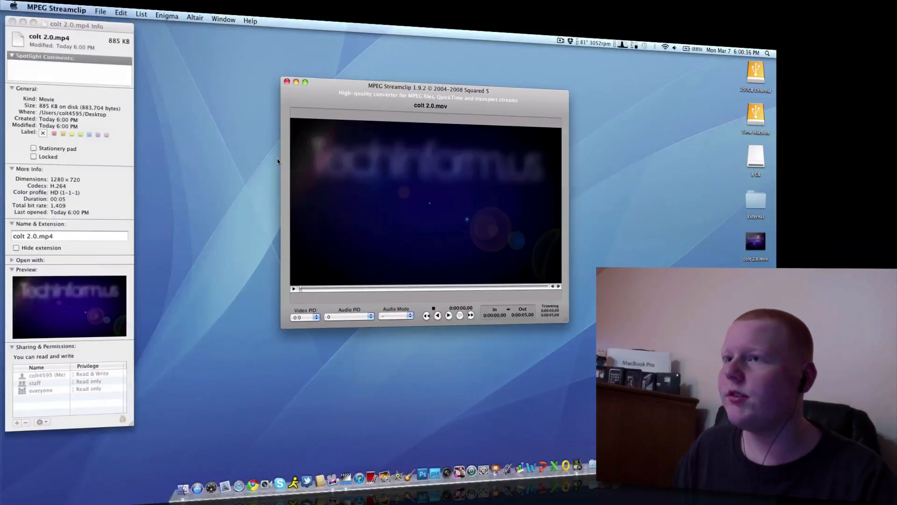
pyautogui.moveTo(63, 112)
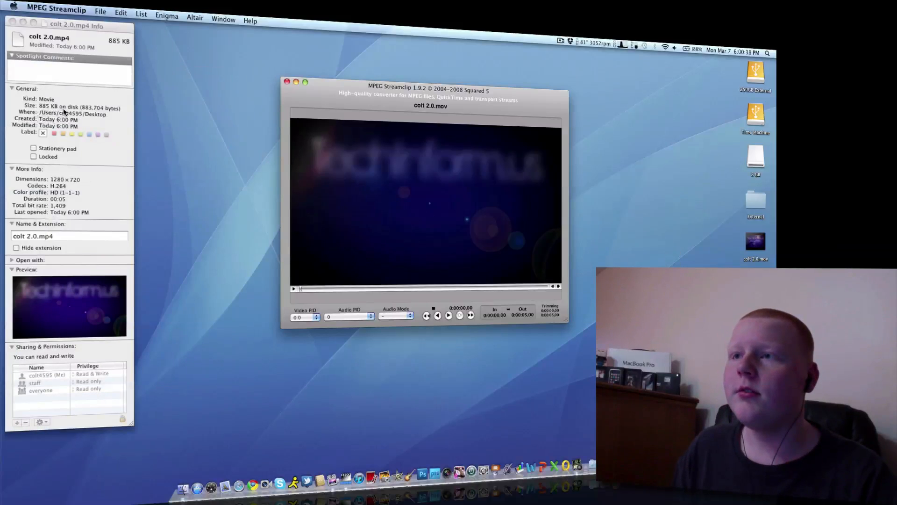